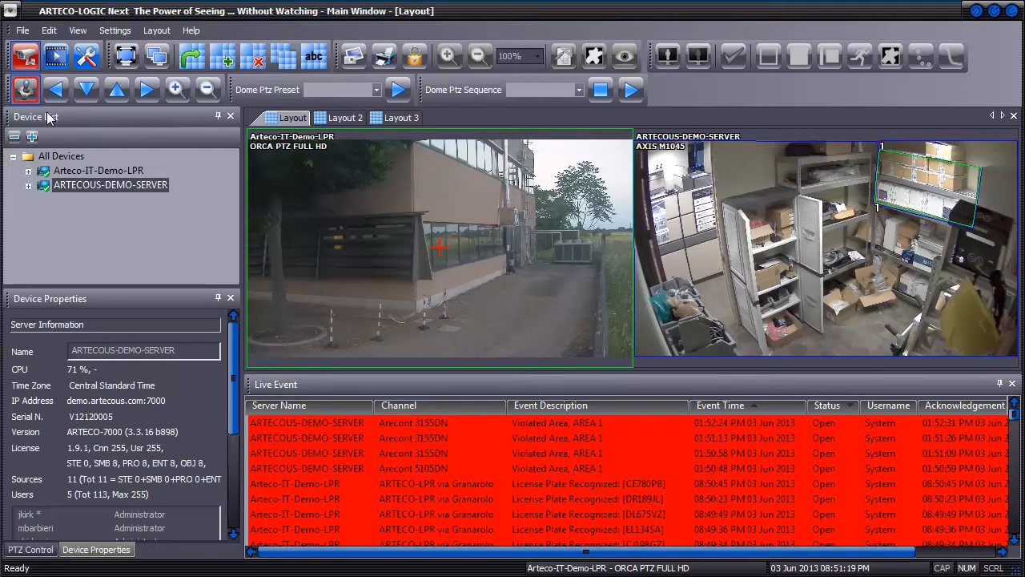
mouse_move(72, 136)
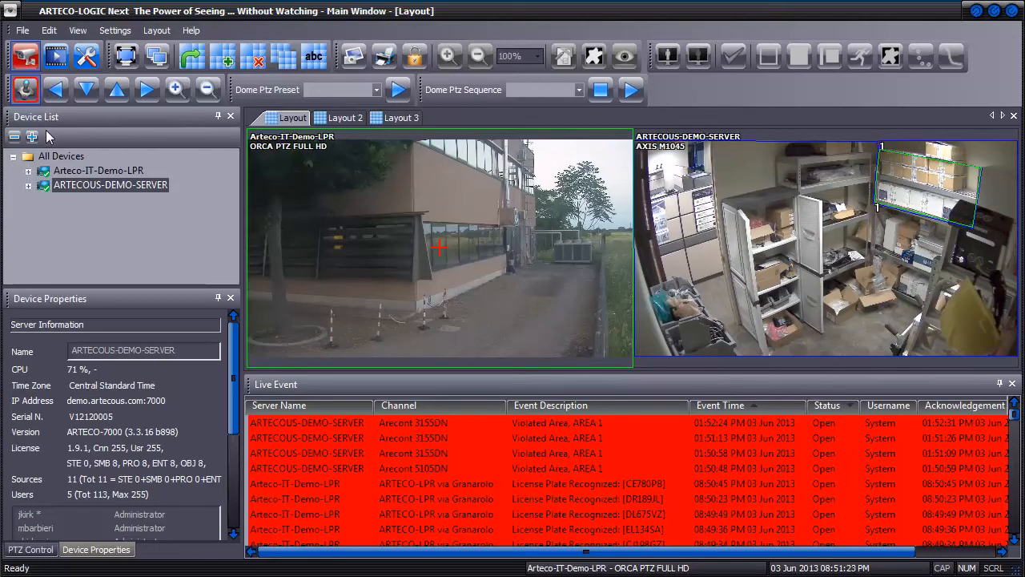
mouse_move(47, 157)
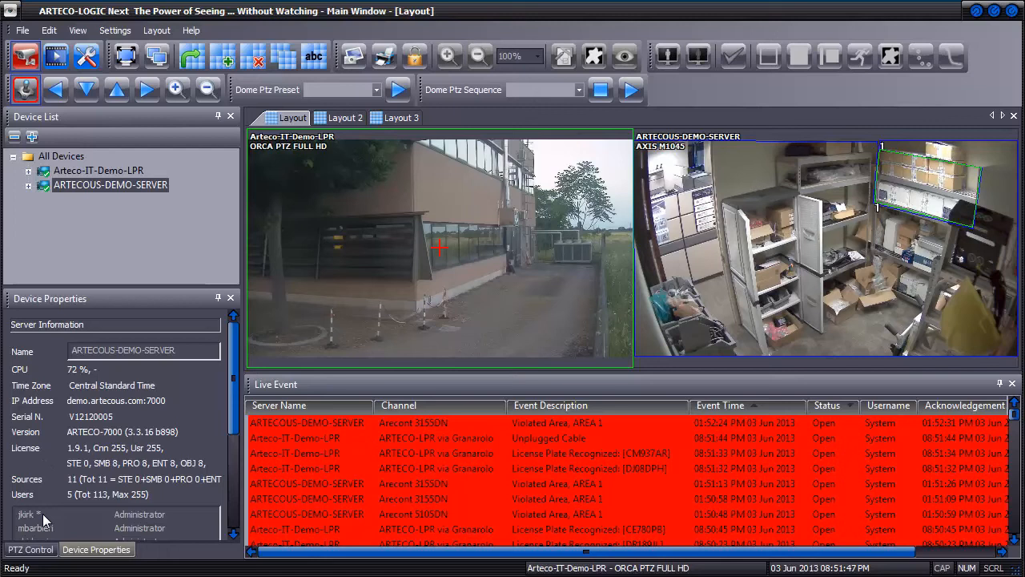
Switch the left panel to PTZ Control to show the pan-tilt-zoom options.
click(30, 549)
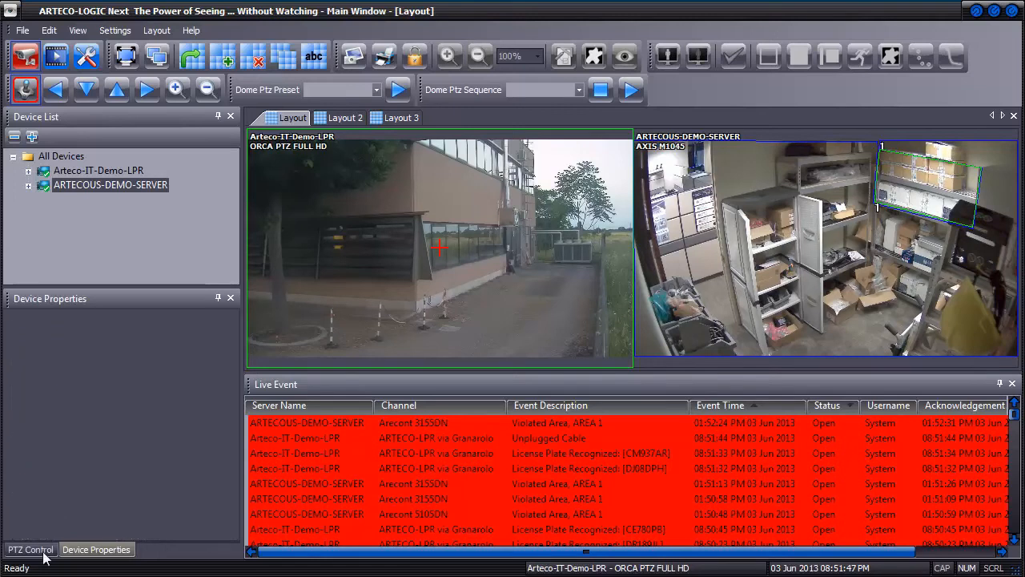
click(30, 549)
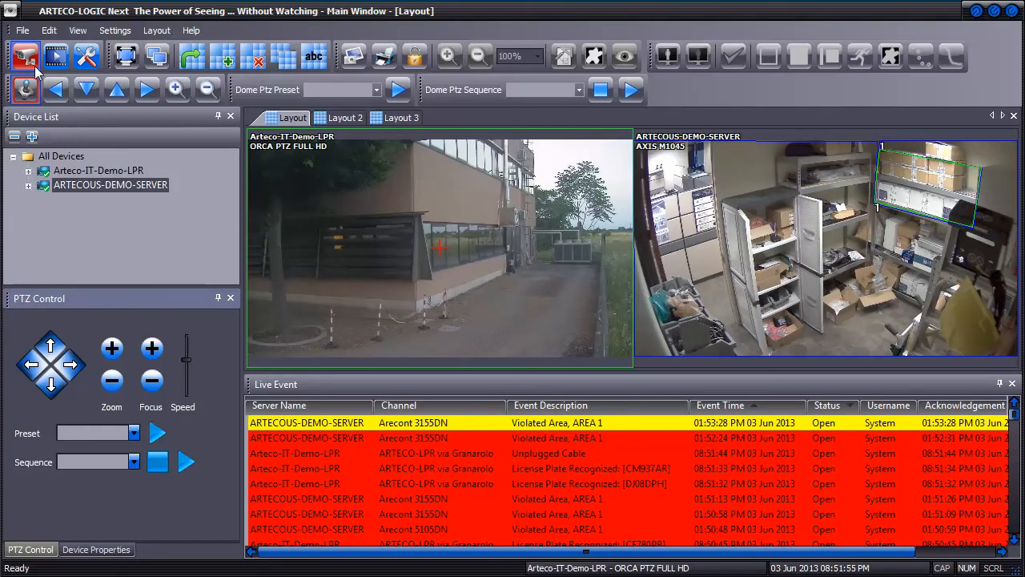
mouse_move(40, 76)
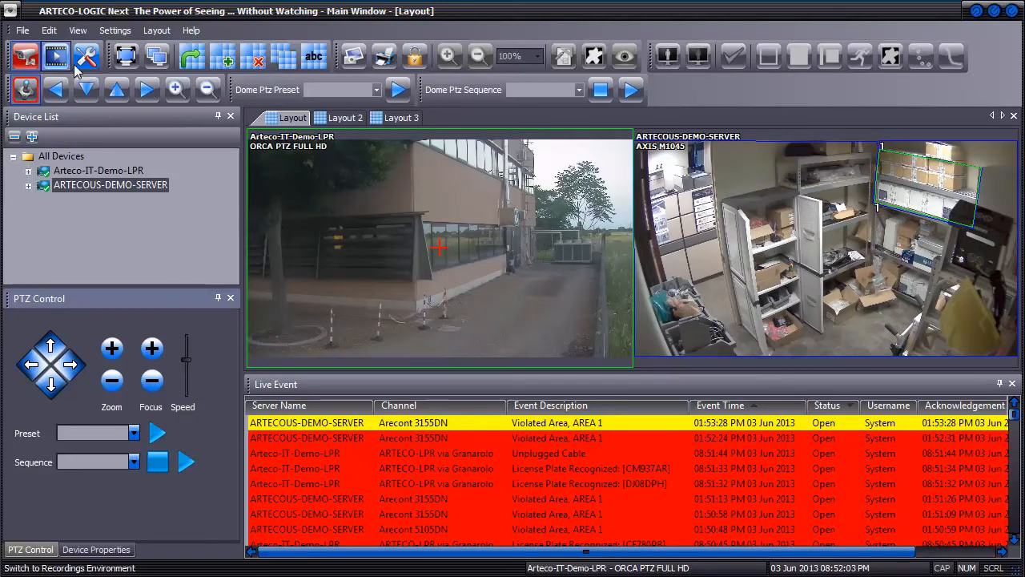
mouse_move(80, 58)
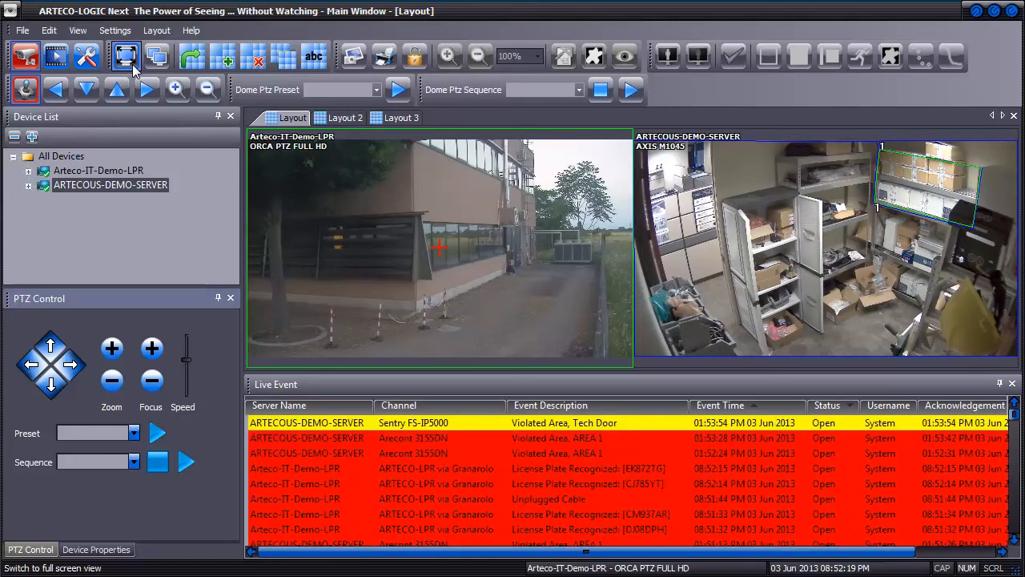
mouse_move(143, 74)
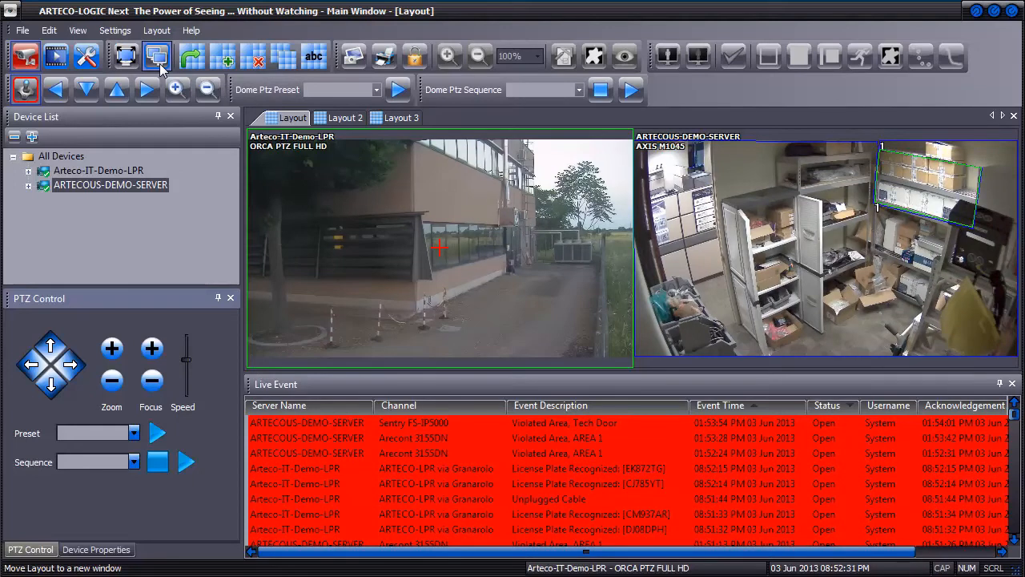
mouse_move(193, 58)
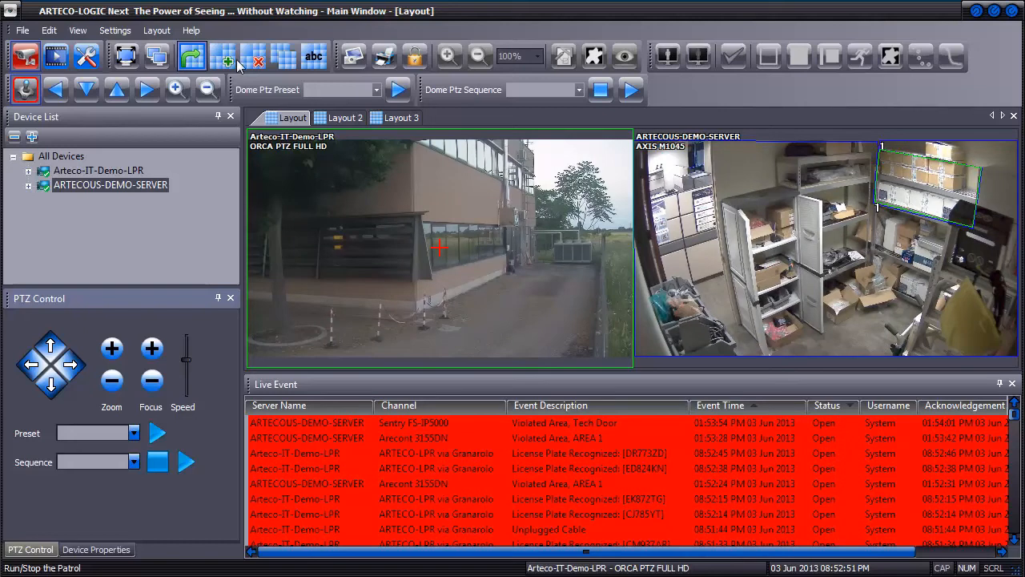
mouse_move(225, 57)
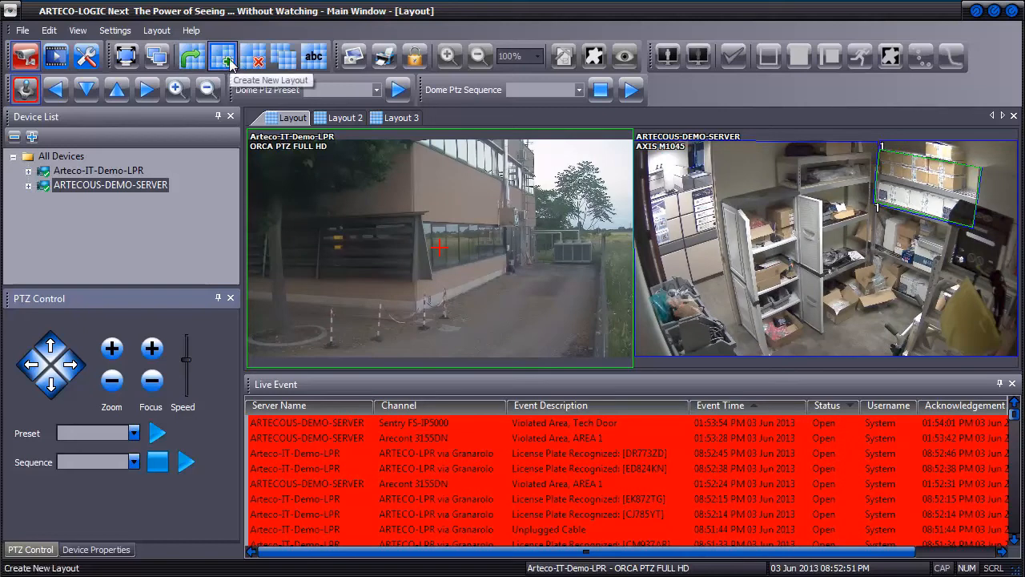
mouse_move(254, 58)
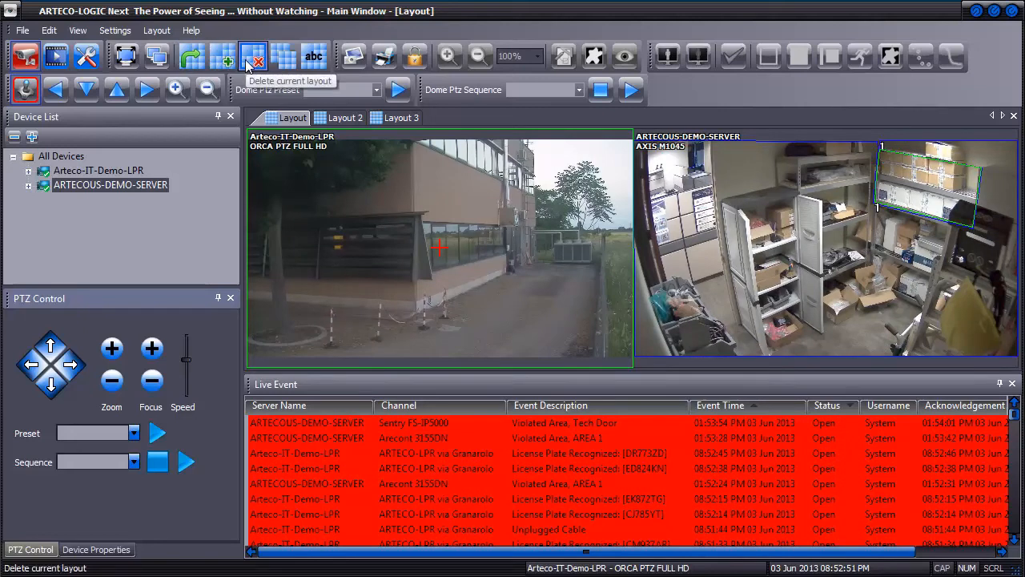
mouse_move(283, 56)
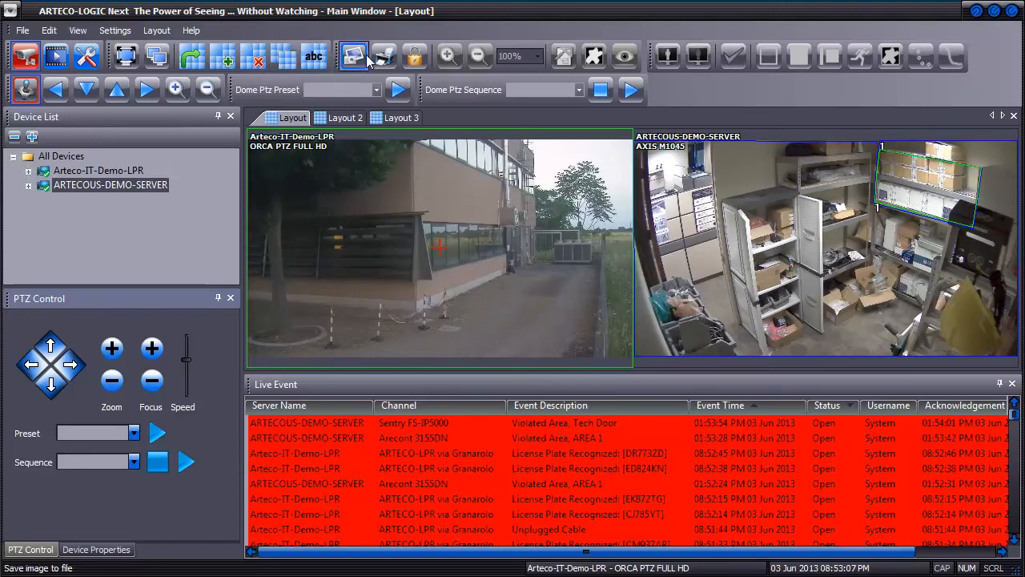
mouse_move(355, 56)
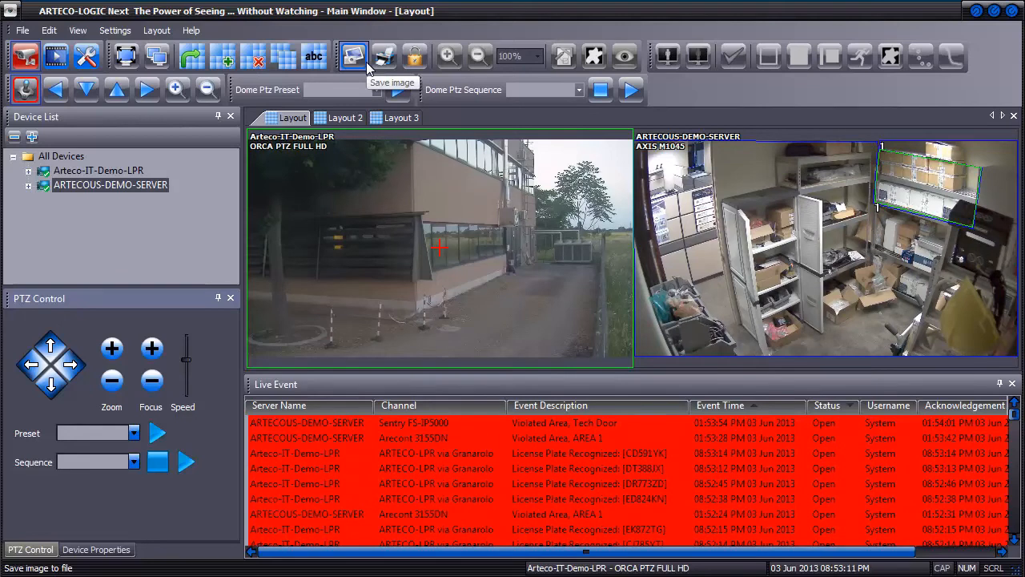
mouse_move(383, 56)
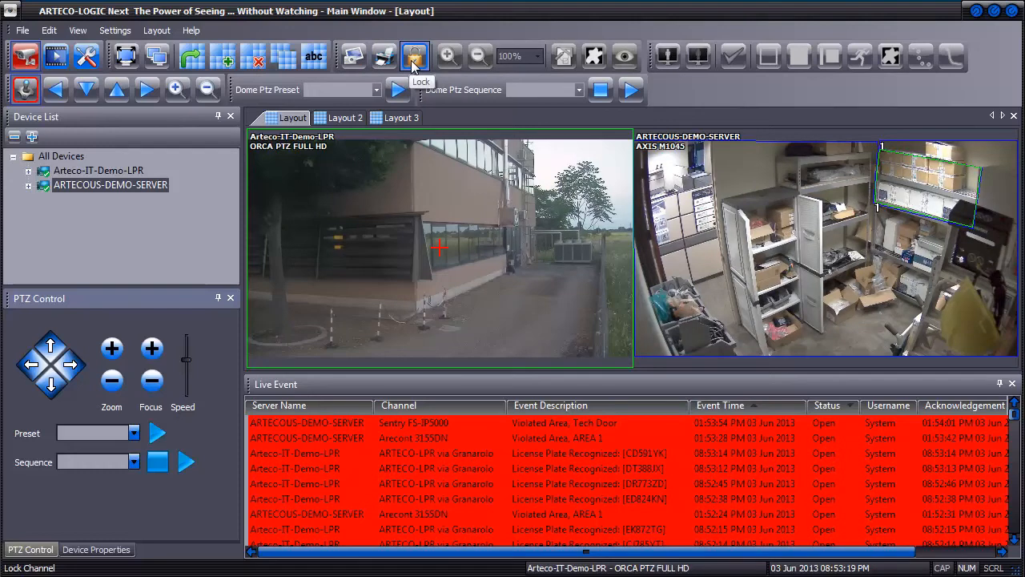
Lock the channel on the AXIS M1045 warehouse view and toggle violation details and privacy zones.
click(415, 56)
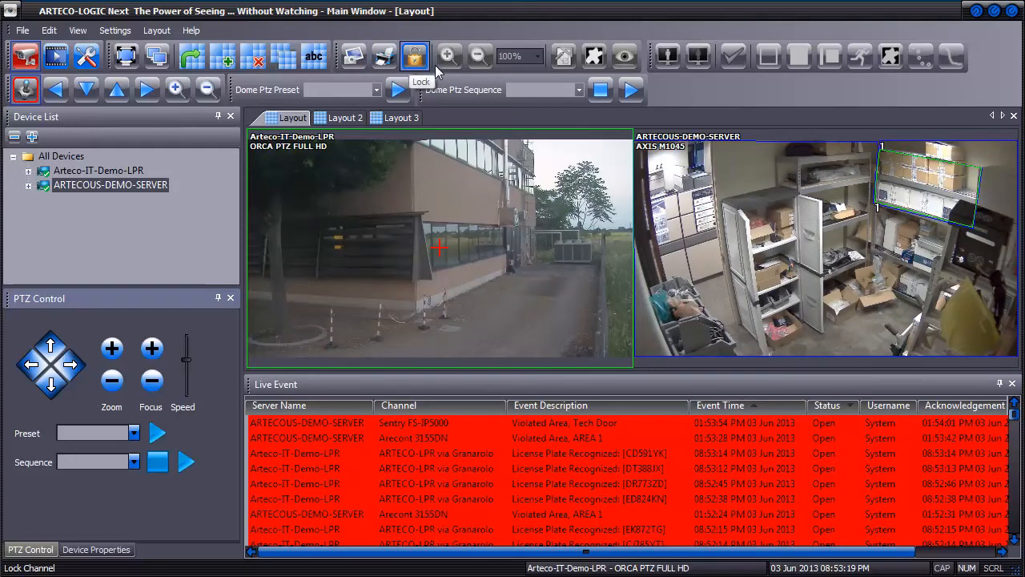
mouse_move(448, 56)
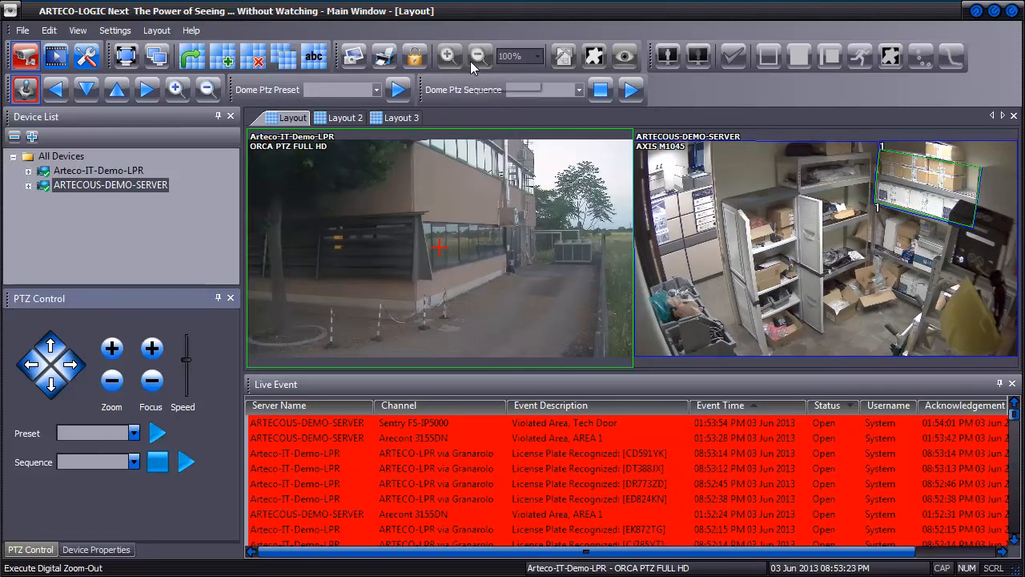
click(562, 57)
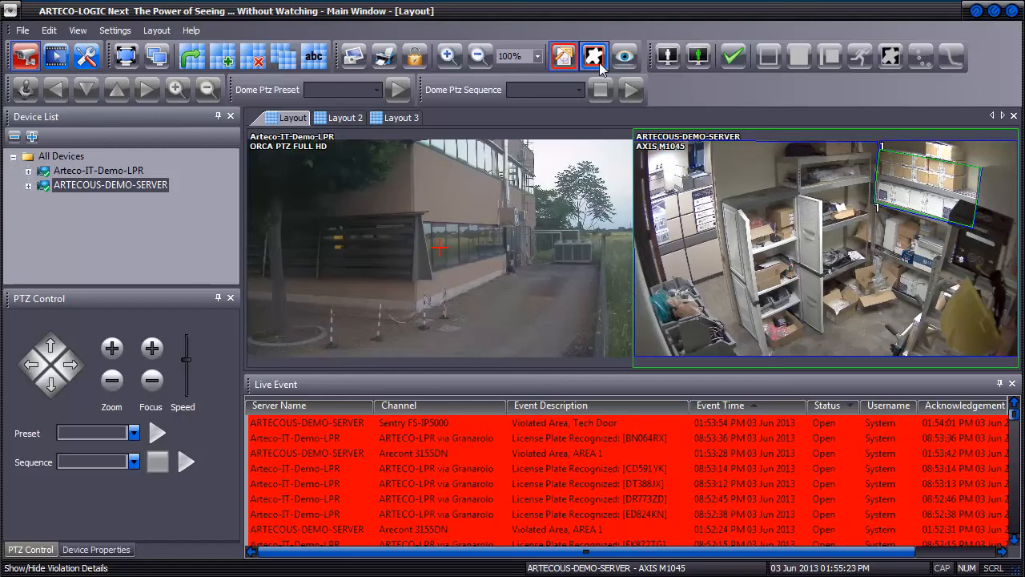
click(625, 56)
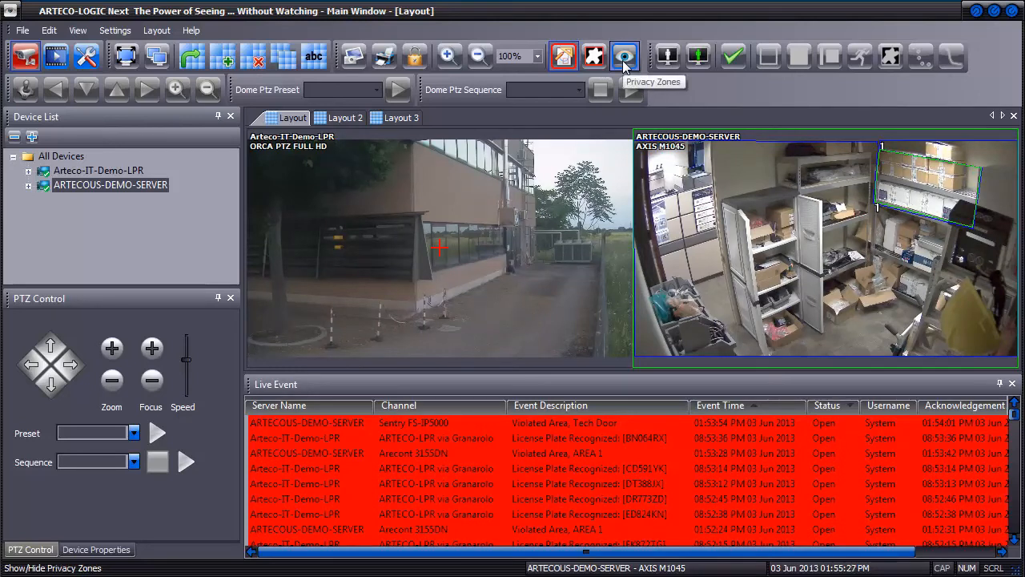
click(624, 55)
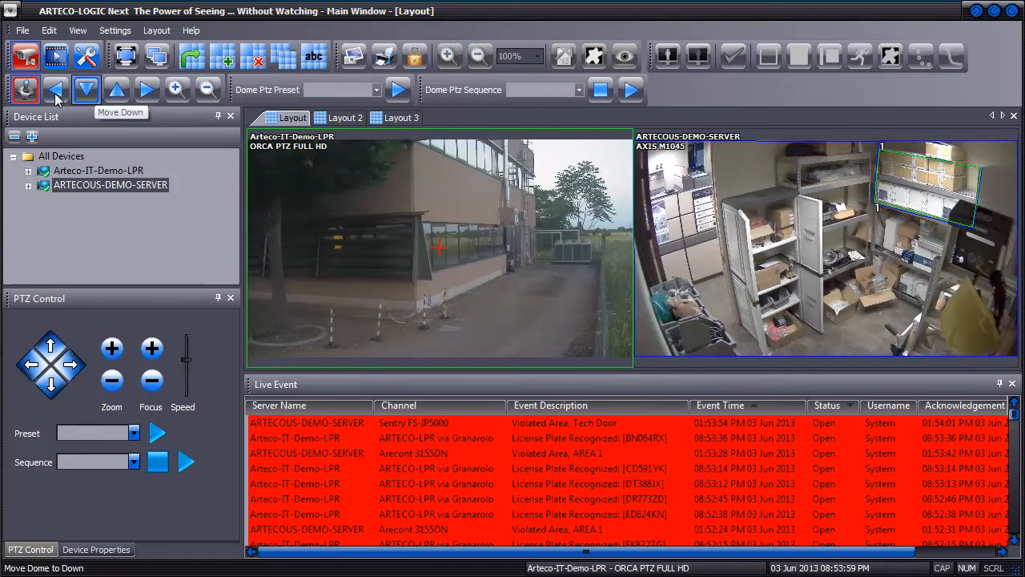
mouse_move(26, 76)
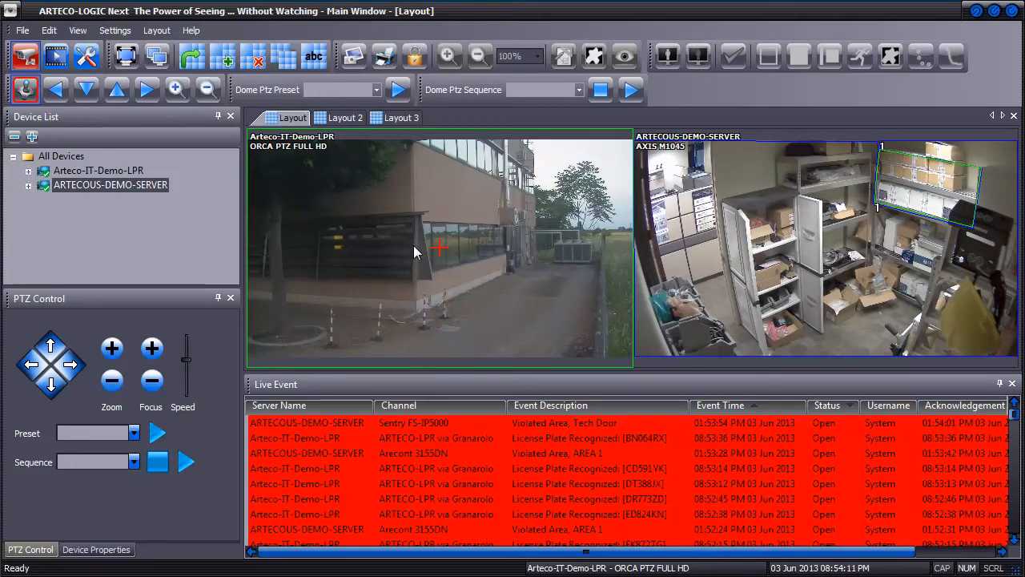
mouse_move(86, 117)
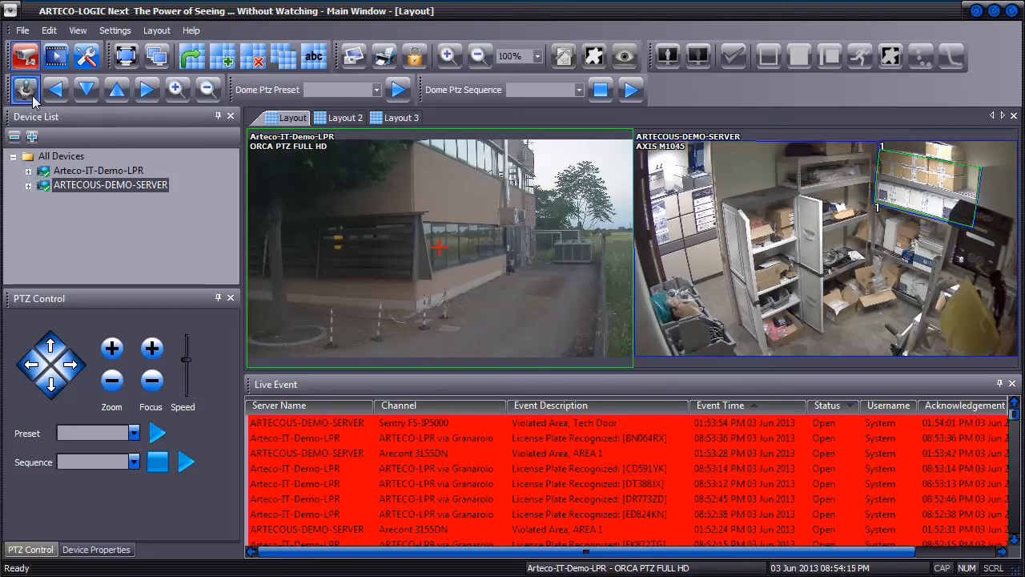
Enable dome control on the ORCA PTZ camera, pan it left and zoom in.
click(56, 89)
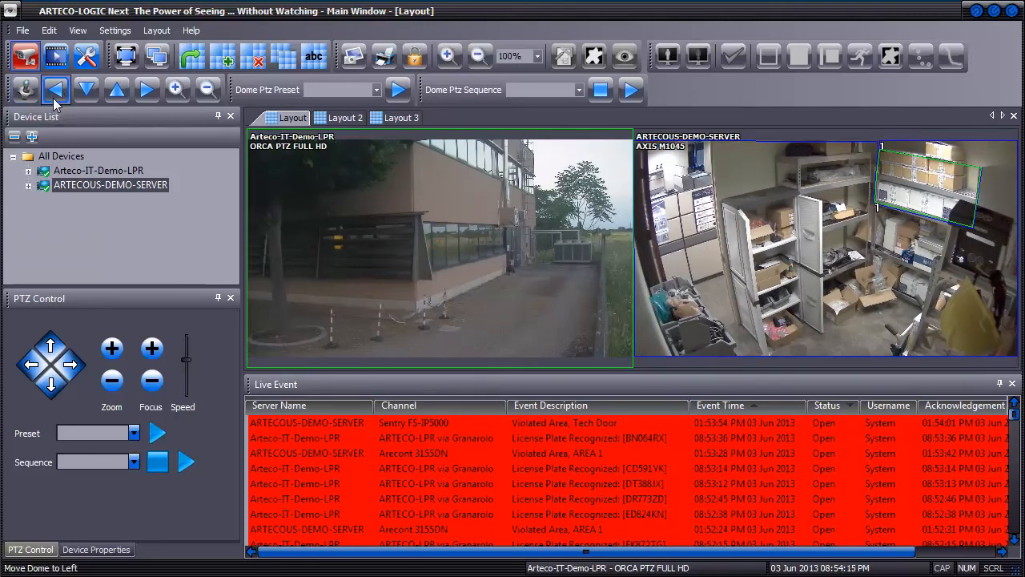
click(118, 89)
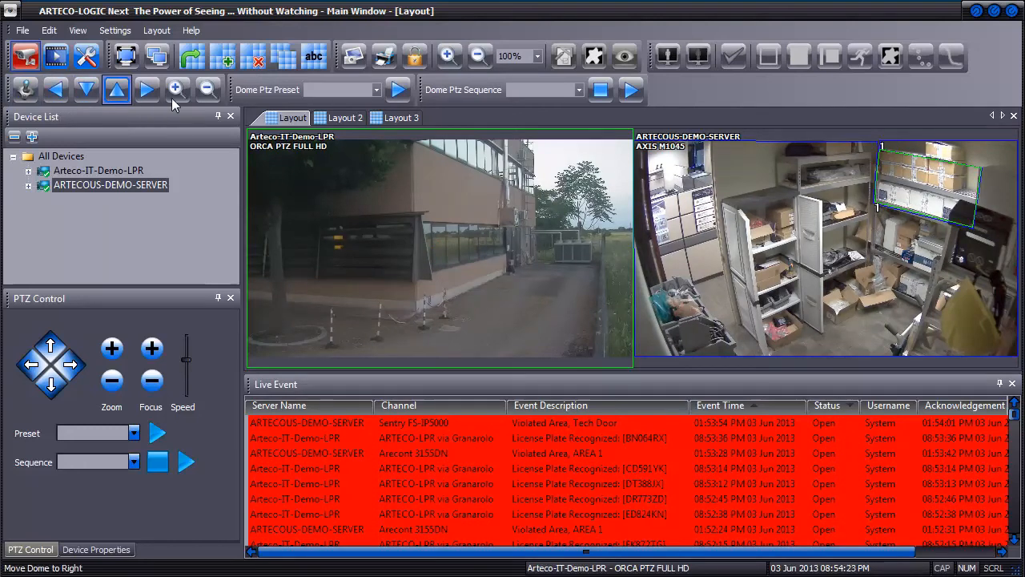
click(207, 89)
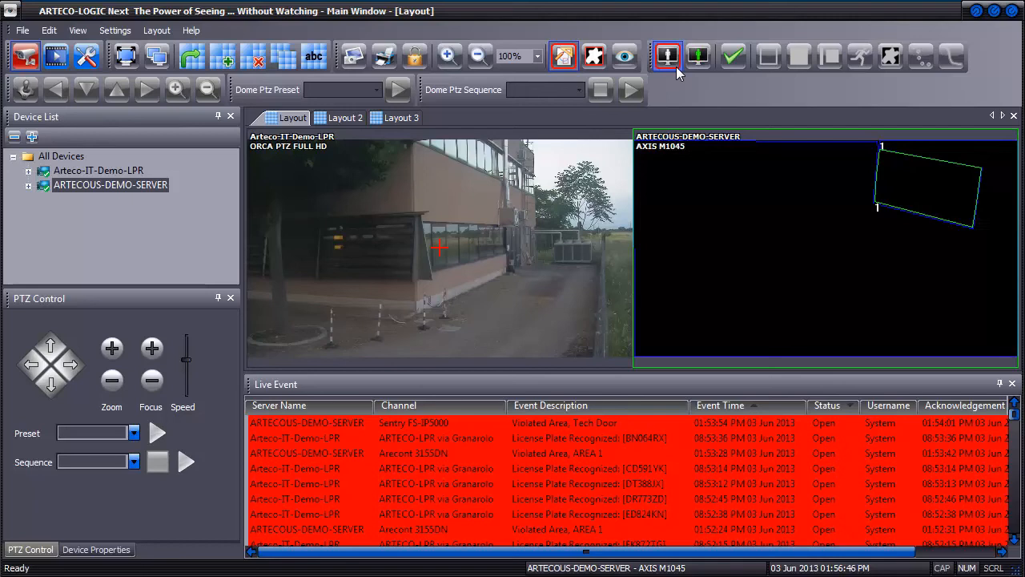
Turn on the live video, object area and object tracks overlays for AXIS M1045.
click(695, 56)
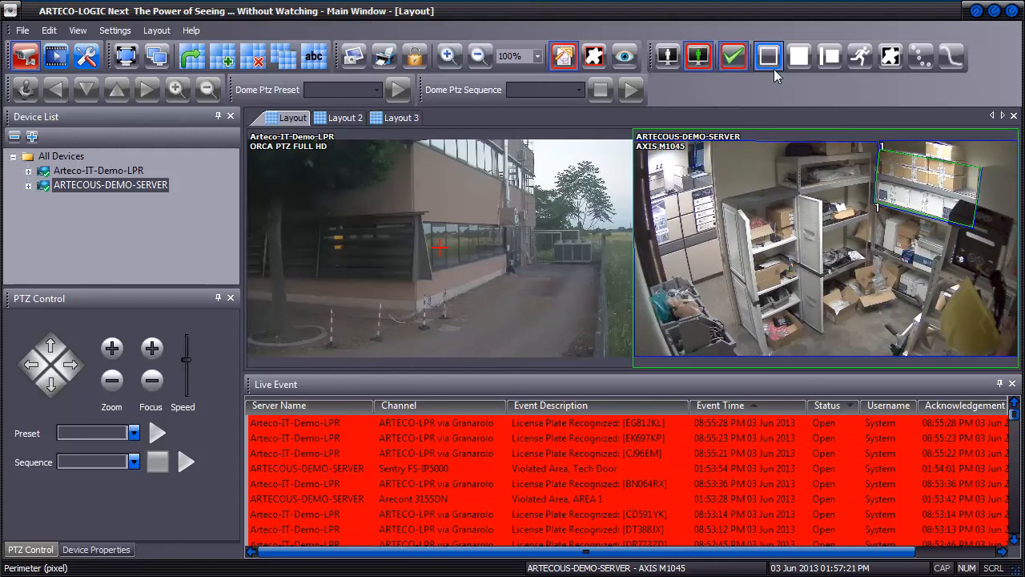
click(800, 57)
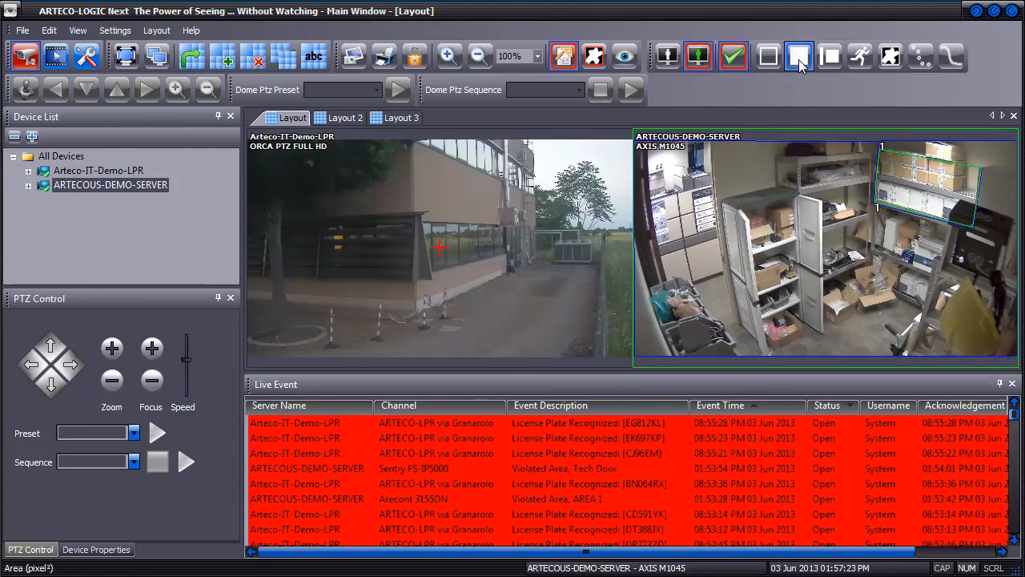
mouse_move(800, 58)
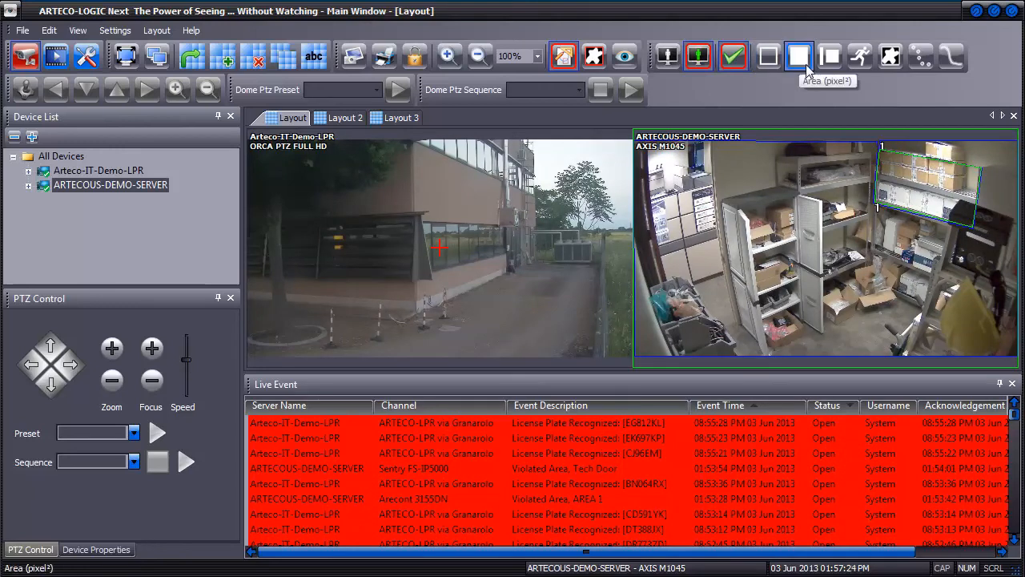
mouse_move(824, 56)
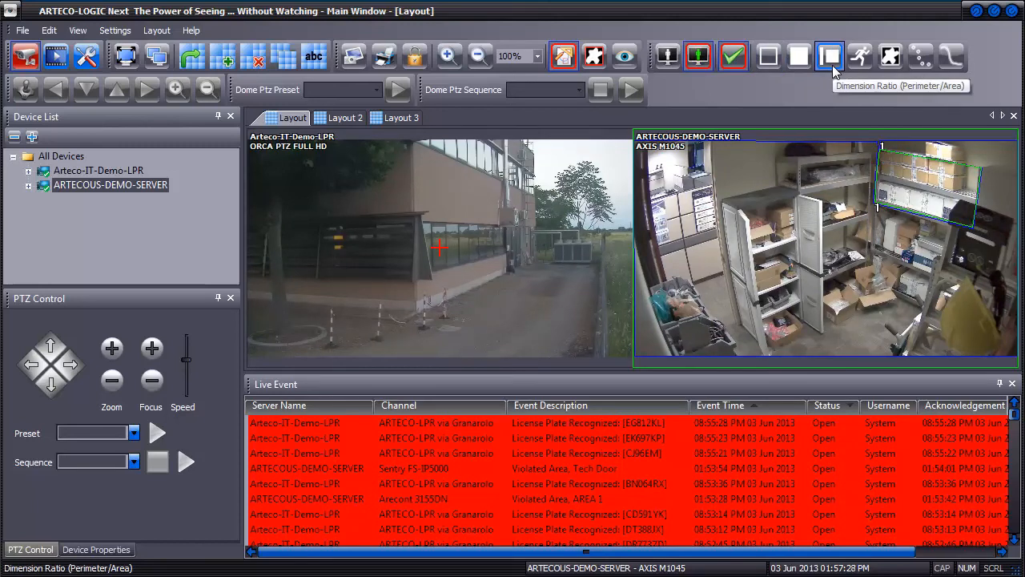
mouse_move(861, 56)
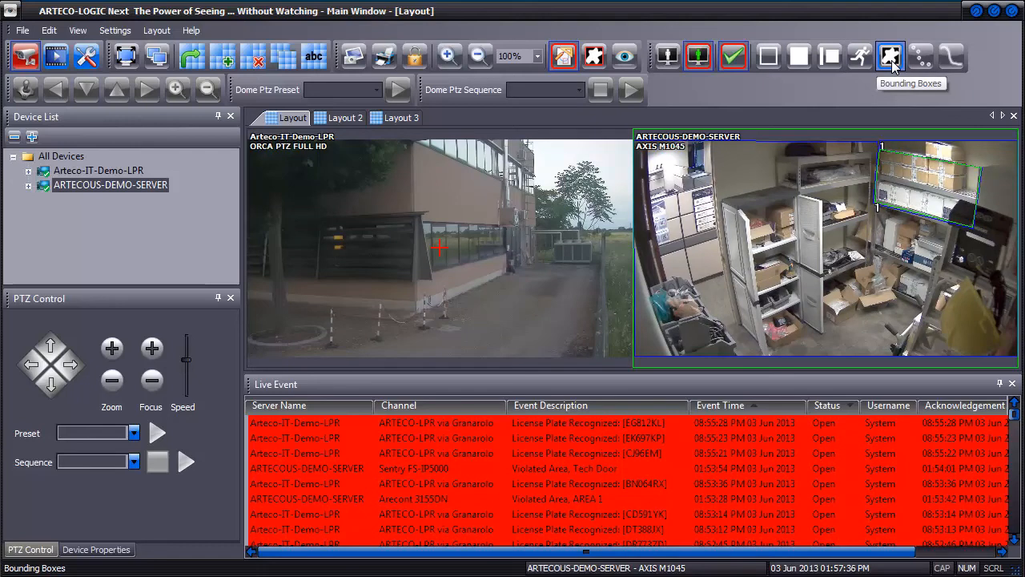
mouse_move(920, 56)
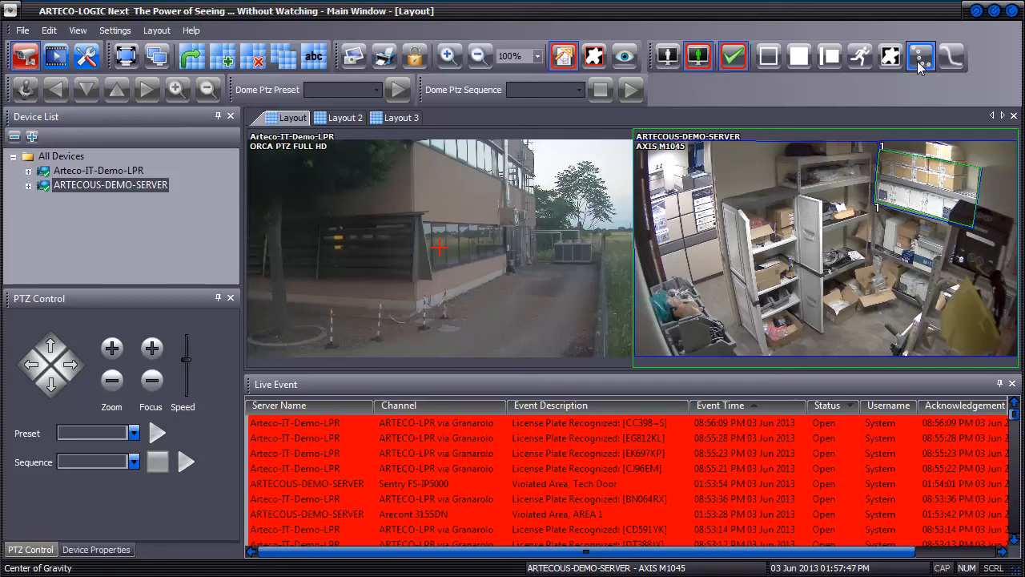
click(952, 56)
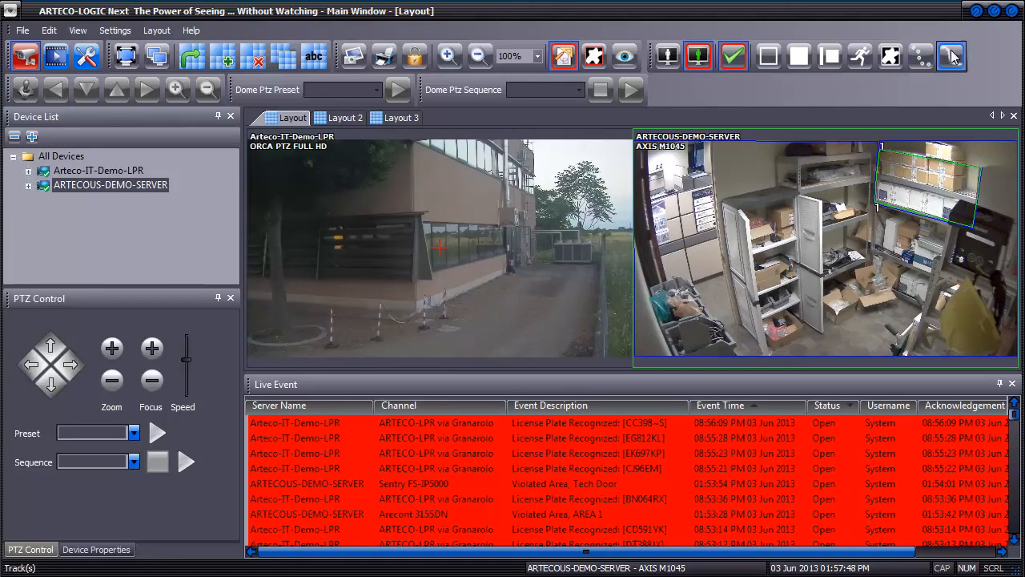
mouse_move(952, 56)
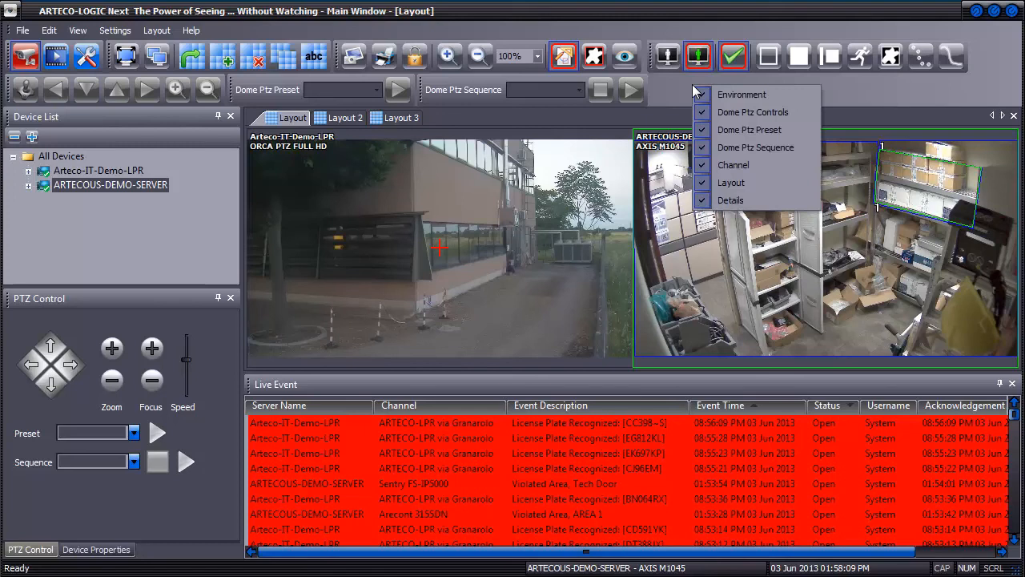
mouse_move(707, 109)
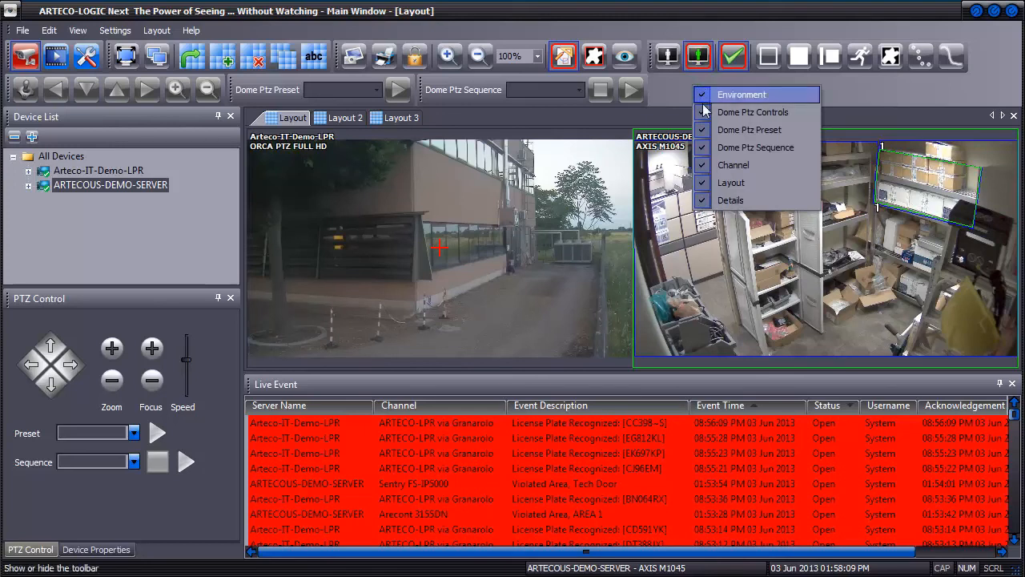
mouse_move(748, 129)
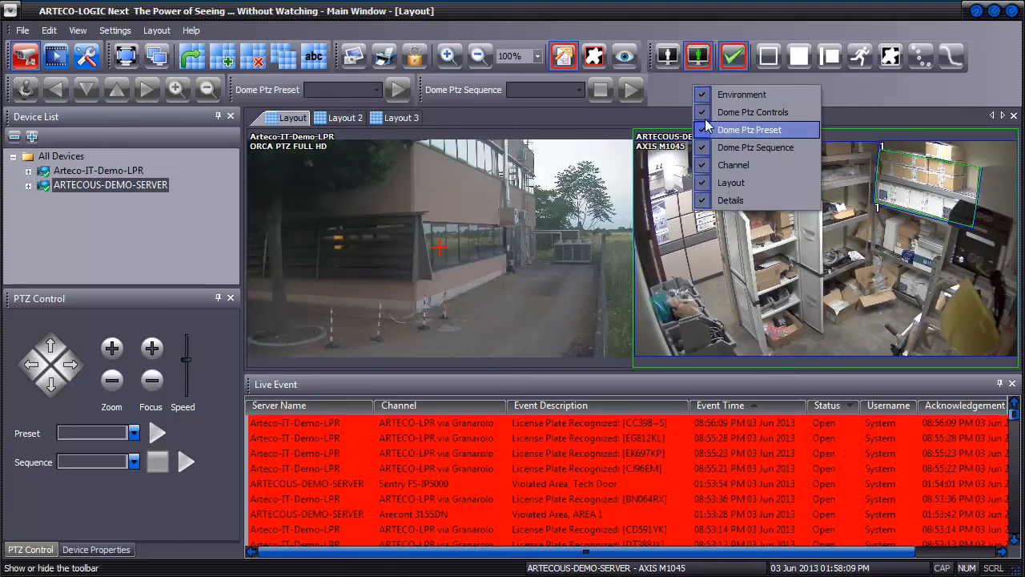
Uncheck the Dome Ptz Preset and Dome Ptz Sequence toolbars.
click(748, 129)
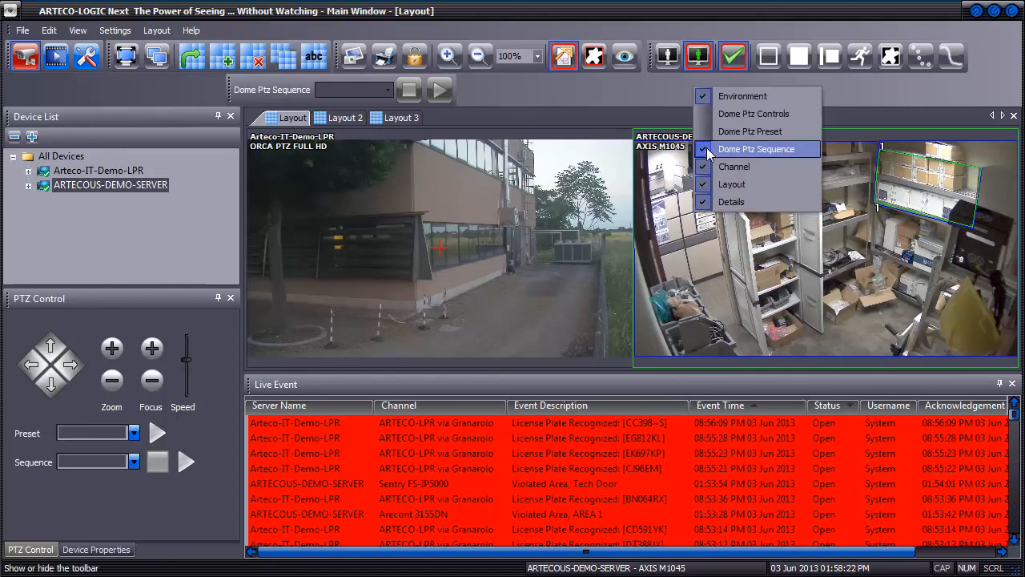
click(757, 149)
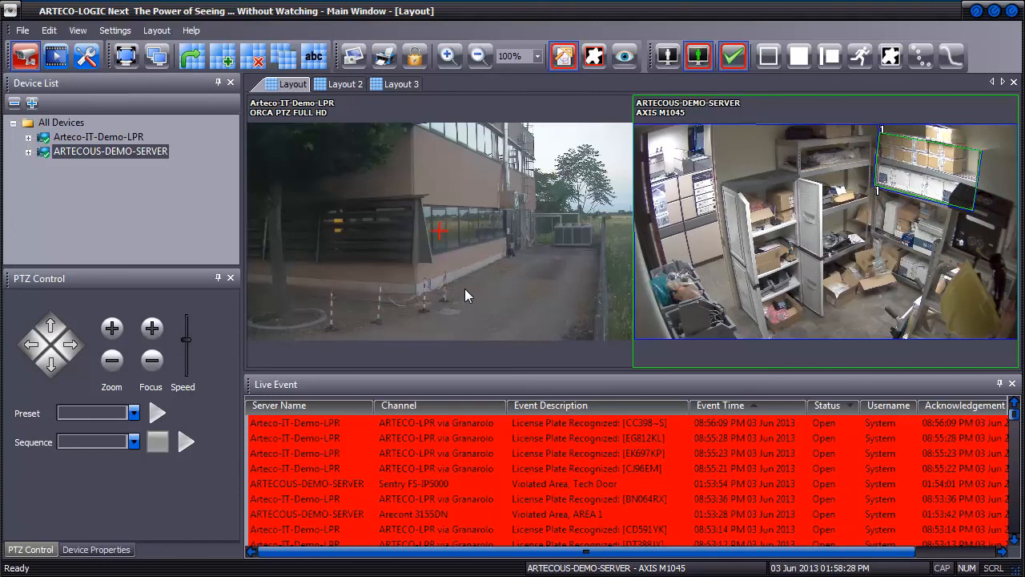
Show Device Properties, expand the demo server's Video Channels and select AXIS M1031-W.
click(96, 549)
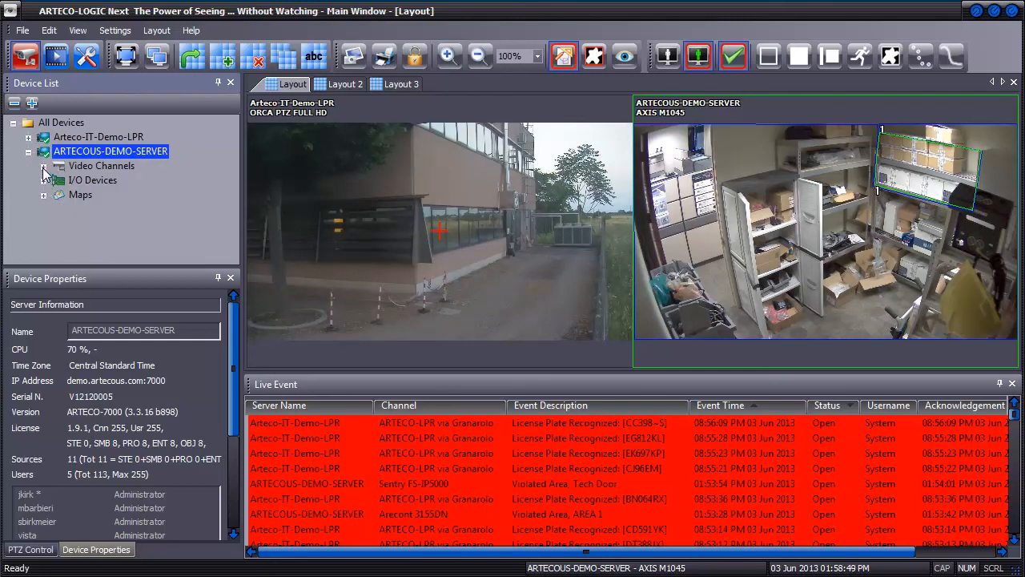
click(45, 166)
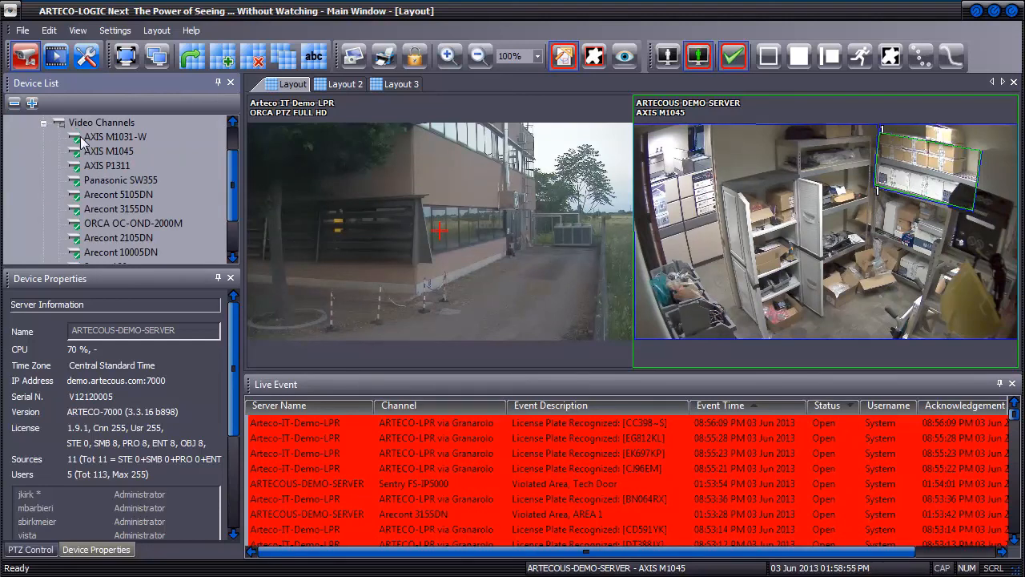
click(114, 136)
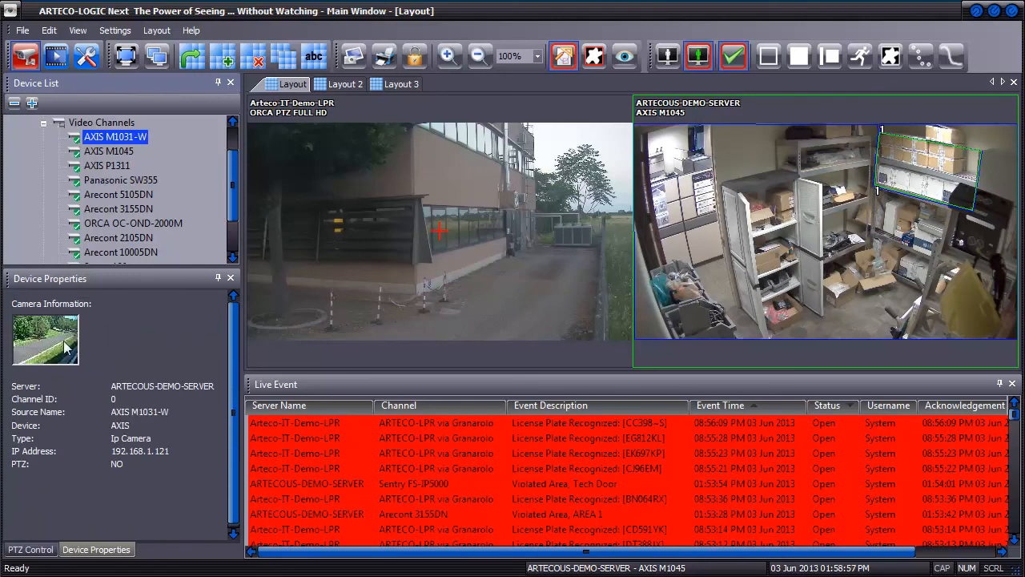
mouse_move(58, 360)
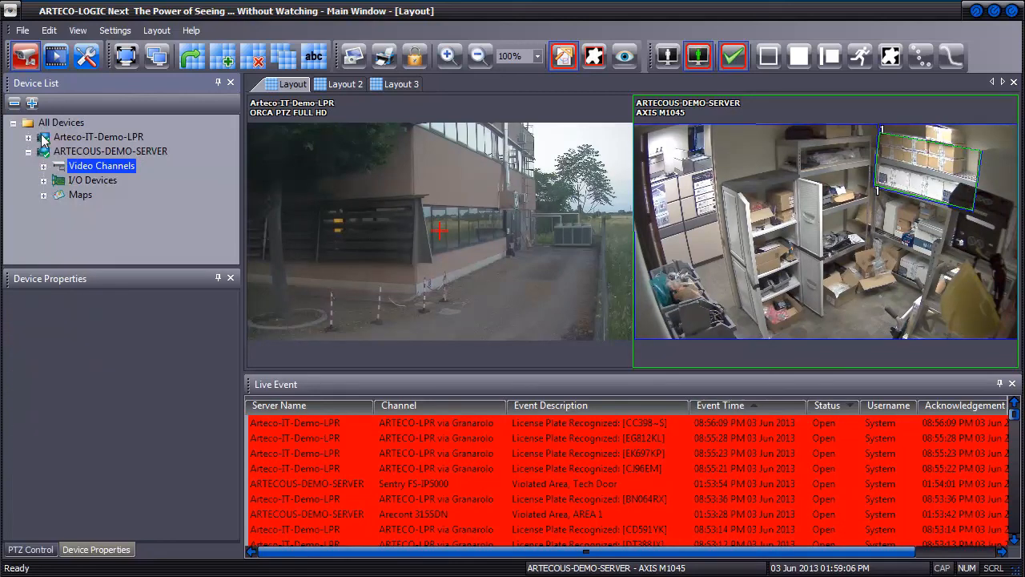
click(44, 180)
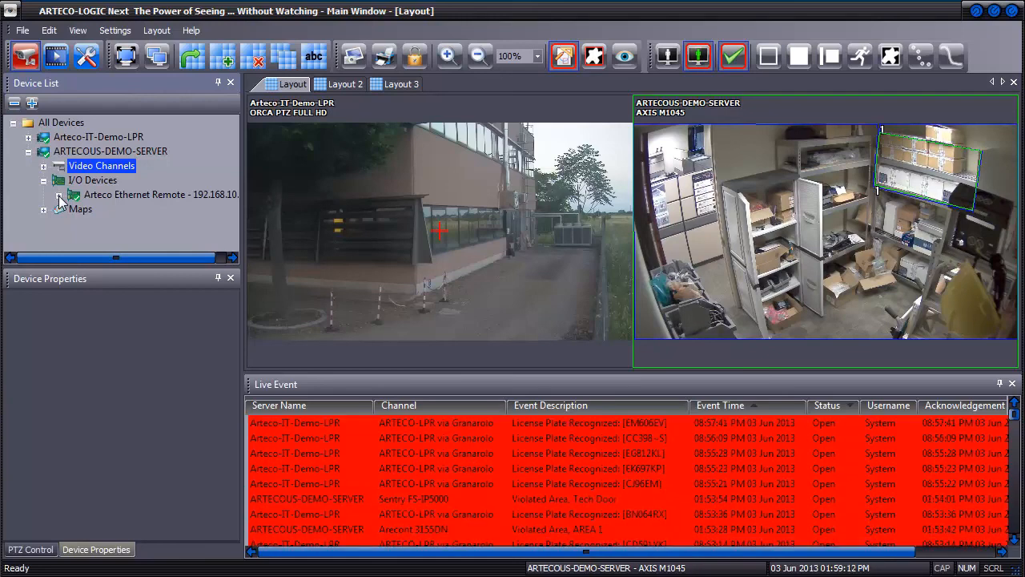
click(44, 195)
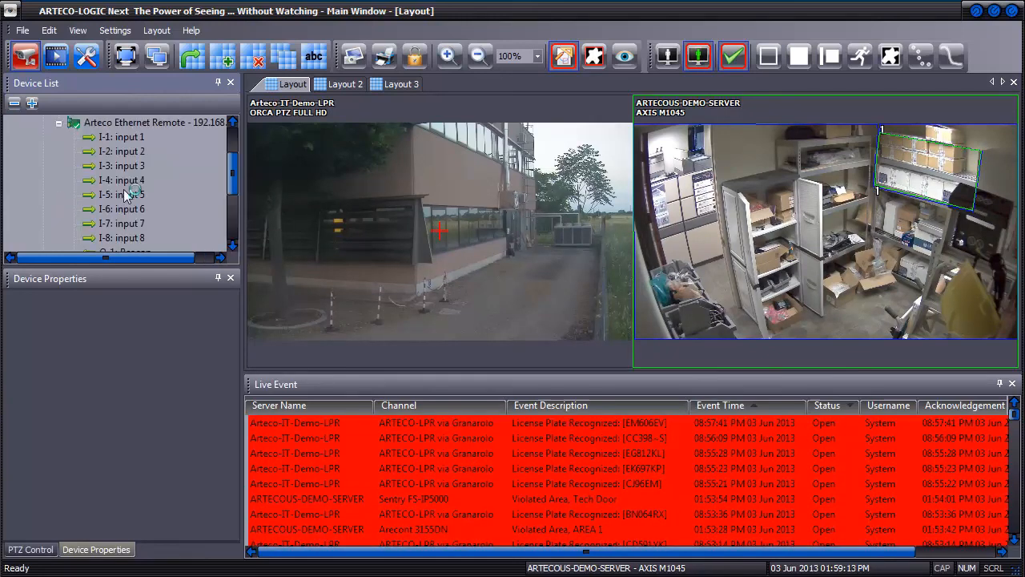
scroll(down, 3)
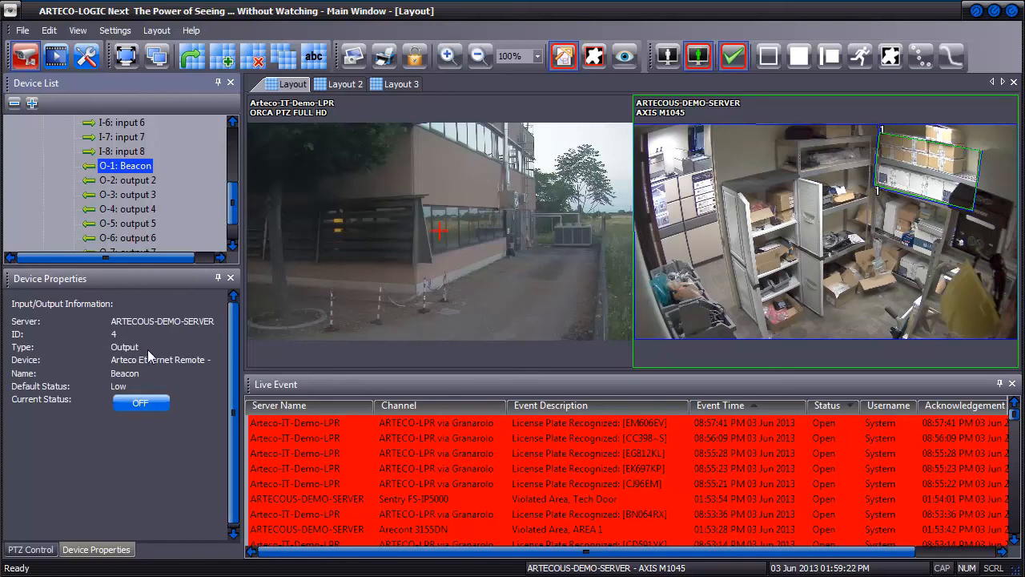
mouse_move(153, 420)
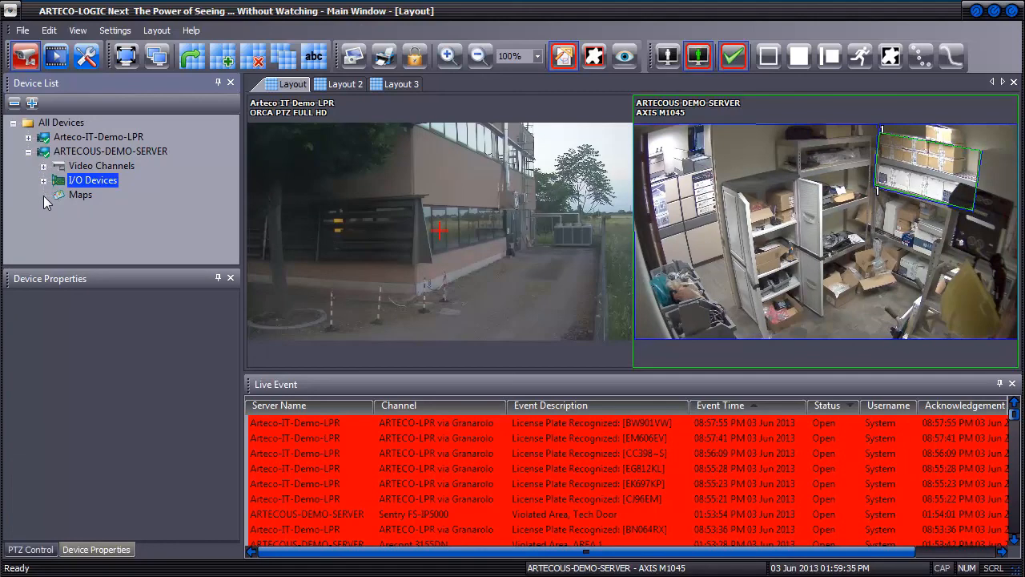
click(81, 194)
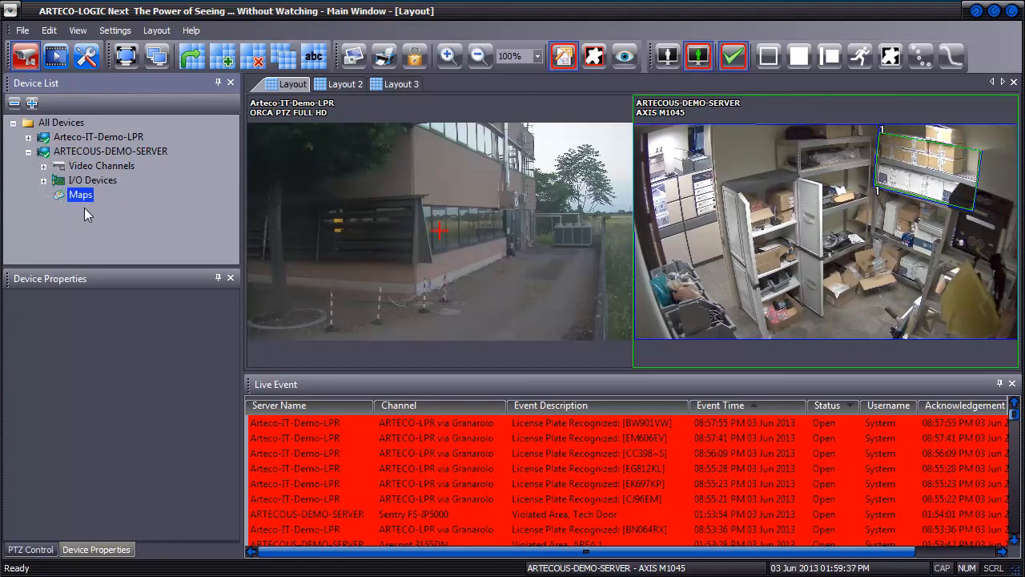